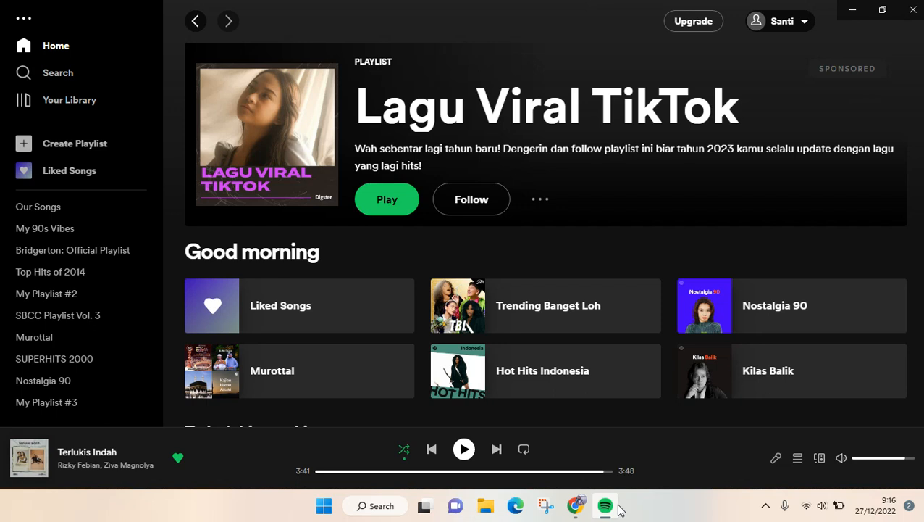
pyautogui.moveTo(619, 509)
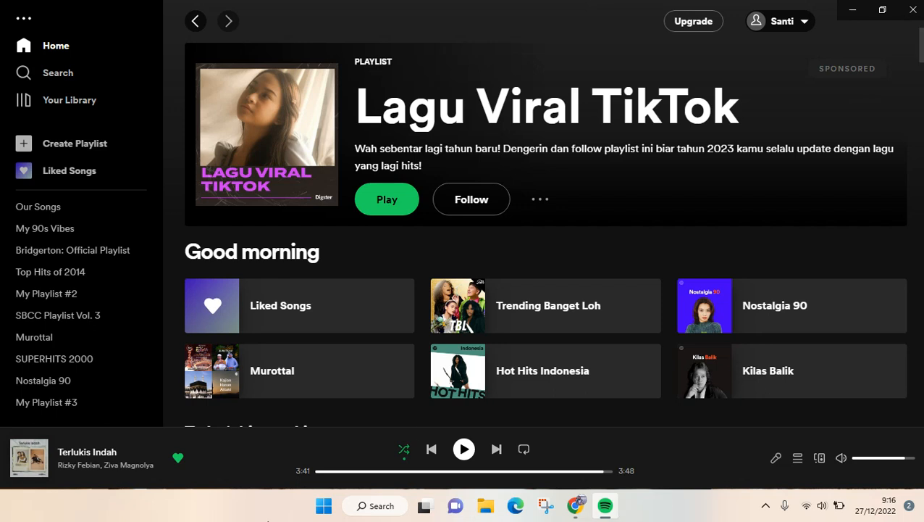
pyautogui.moveTo(47, 294)
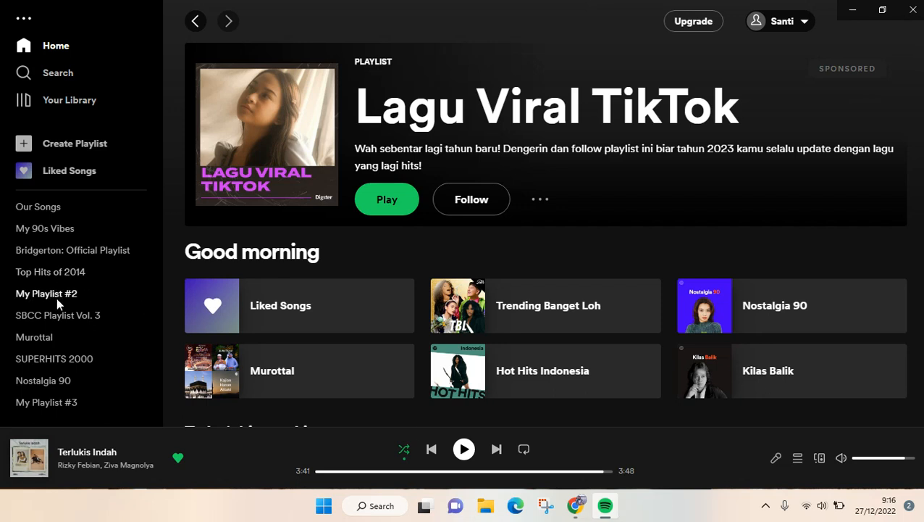
# Open My Playlist #2 from the sidebar
pyautogui.click(46, 293)
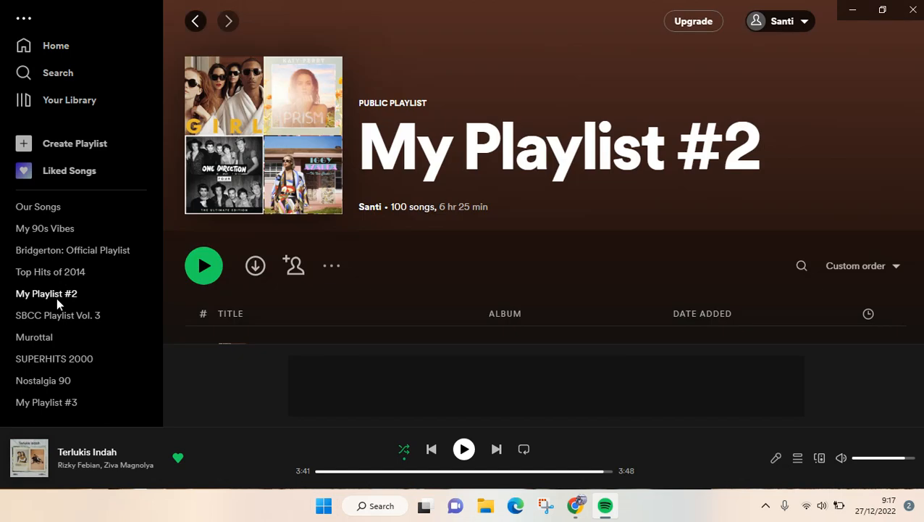
pyautogui.moveTo(285, 185)
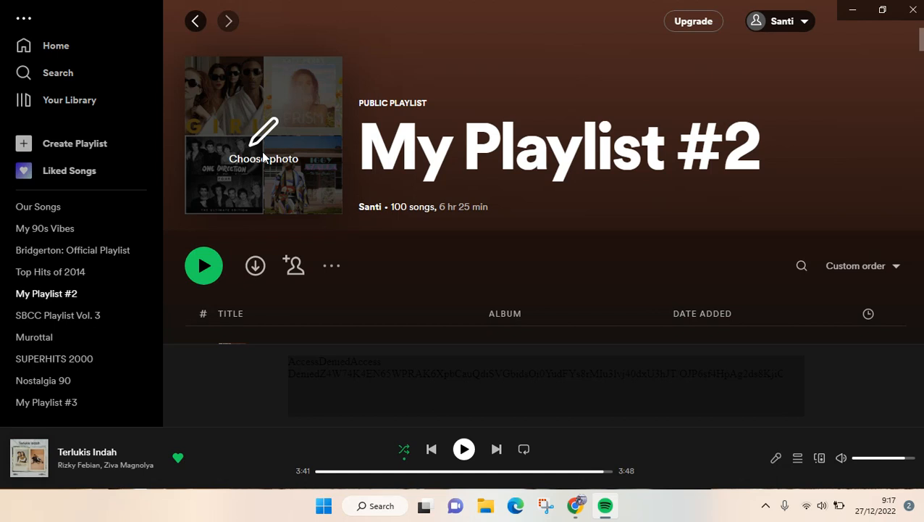
pyautogui.moveTo(250, 134)
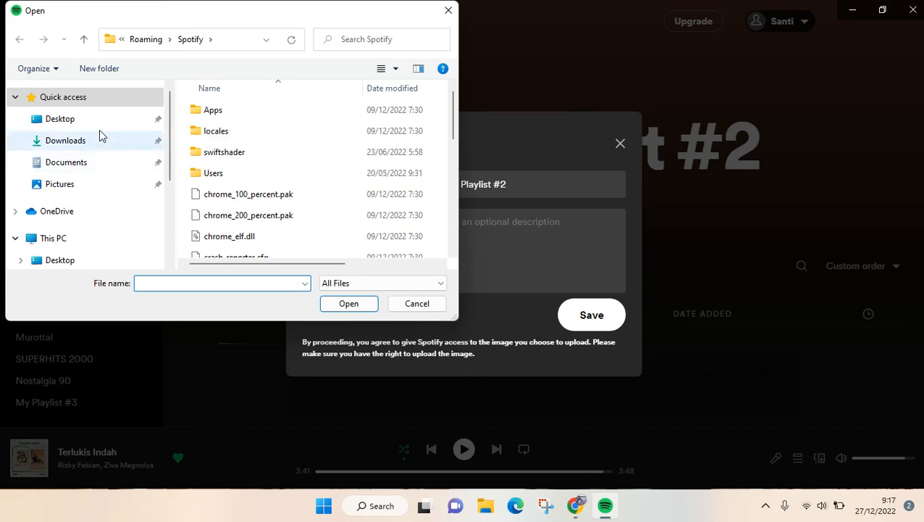
# Choose the flower photo '6' from Downloads as the new cover preview
pyautogui.click(221, 283)
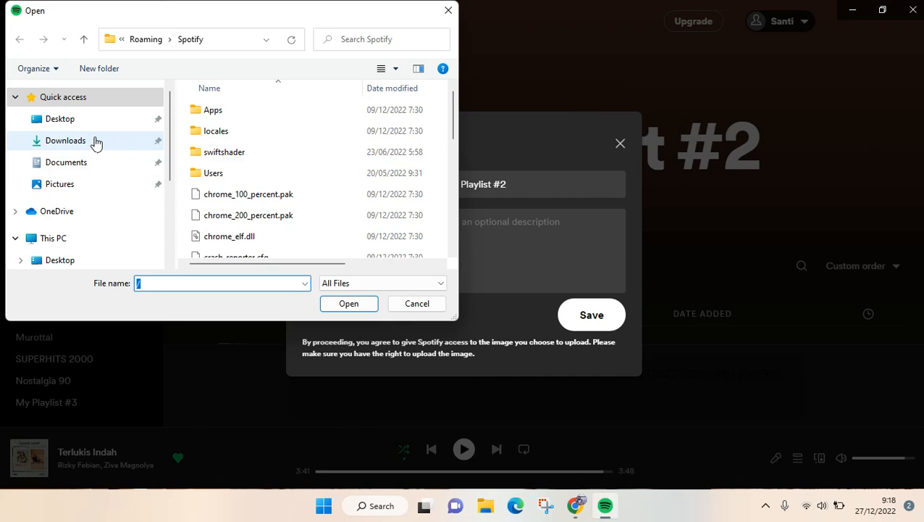
pyautogui.click(64, 139)
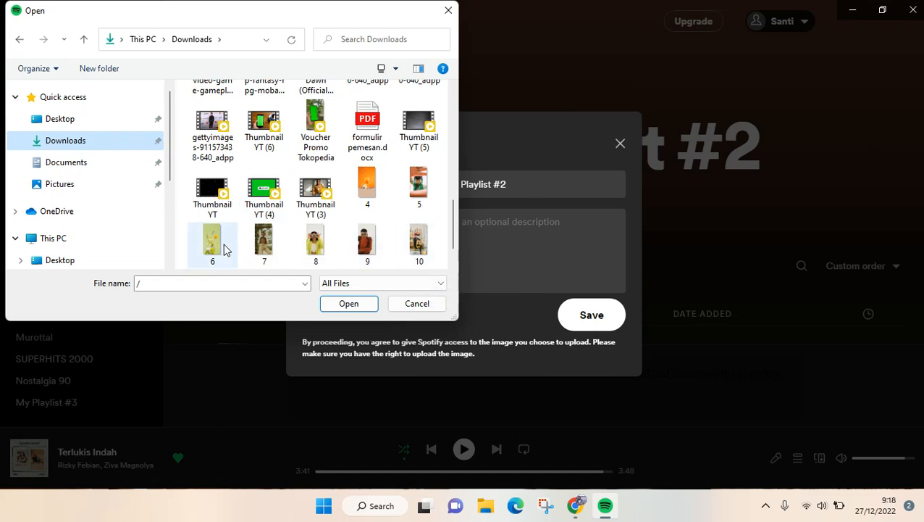
pyautogui.click(212, 245)
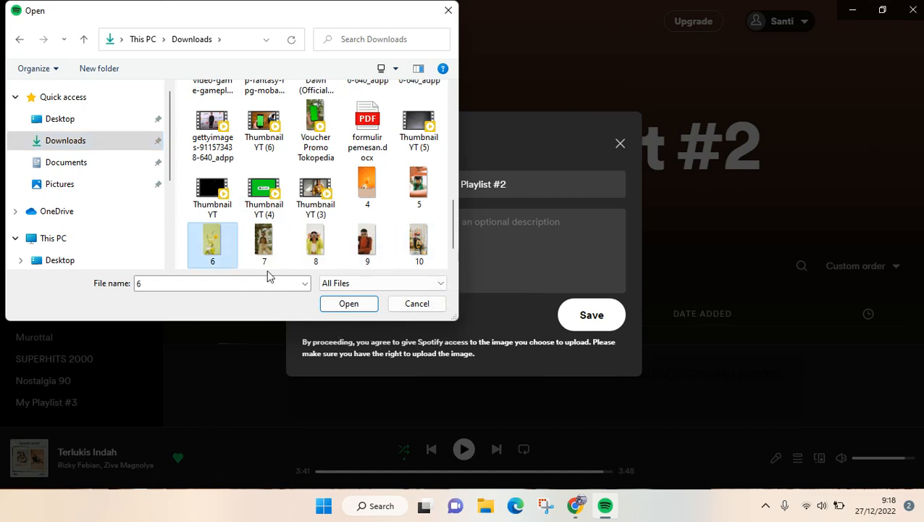
pyautogui.click(348, 303)
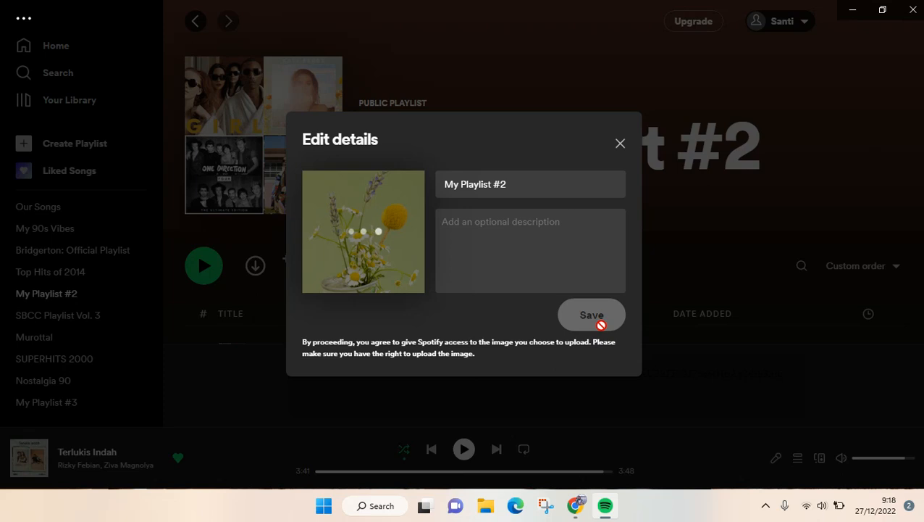
# Save the edited details so the flower photo becomes the playlist cover
pyautogui.click(591, 314)
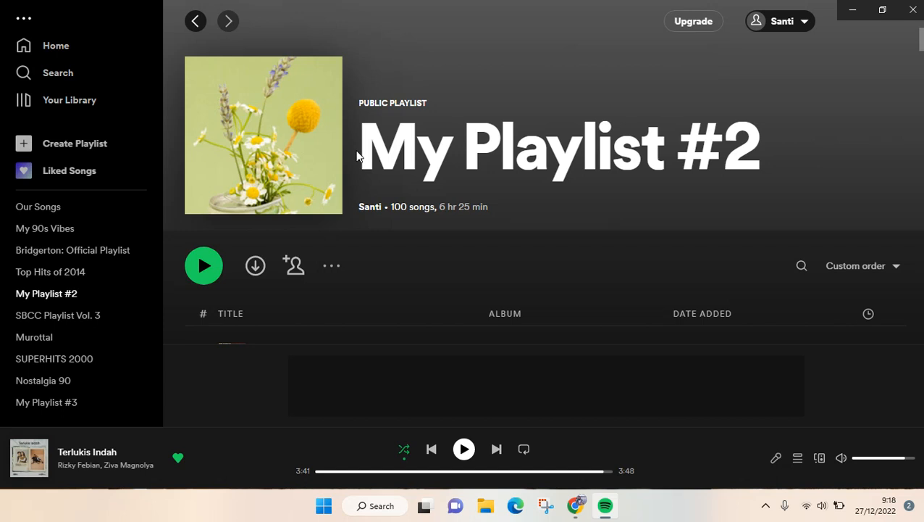
pyautogui.moveTo(385, 125)
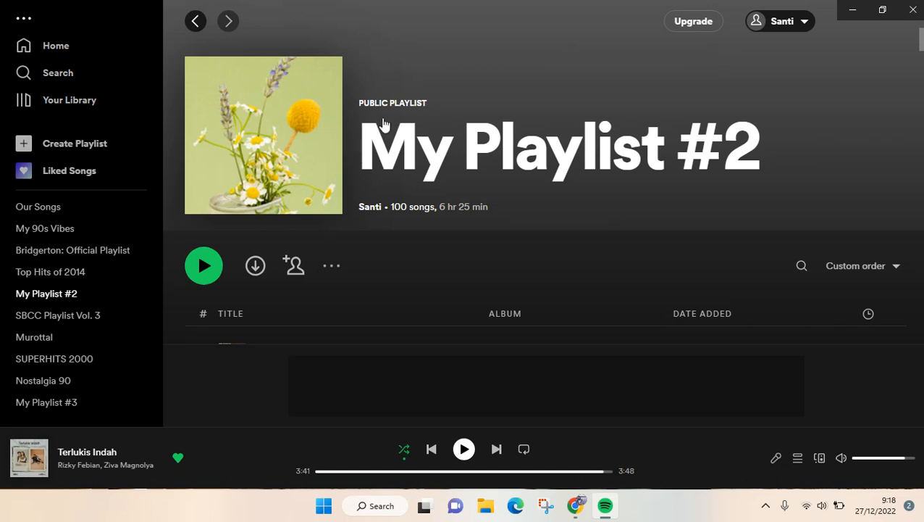